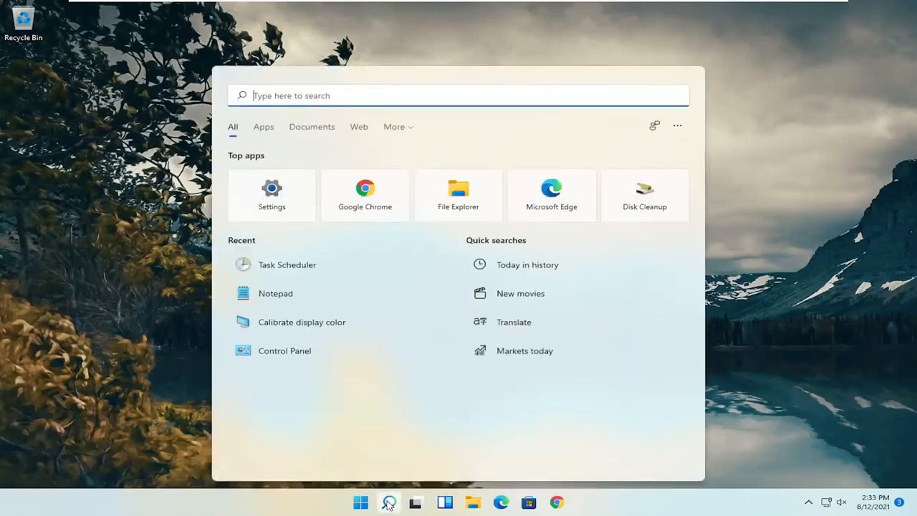
Step: Search Windows for "settings" and launch the Settings app from Best match
{"action": "type", "text": "settings"}
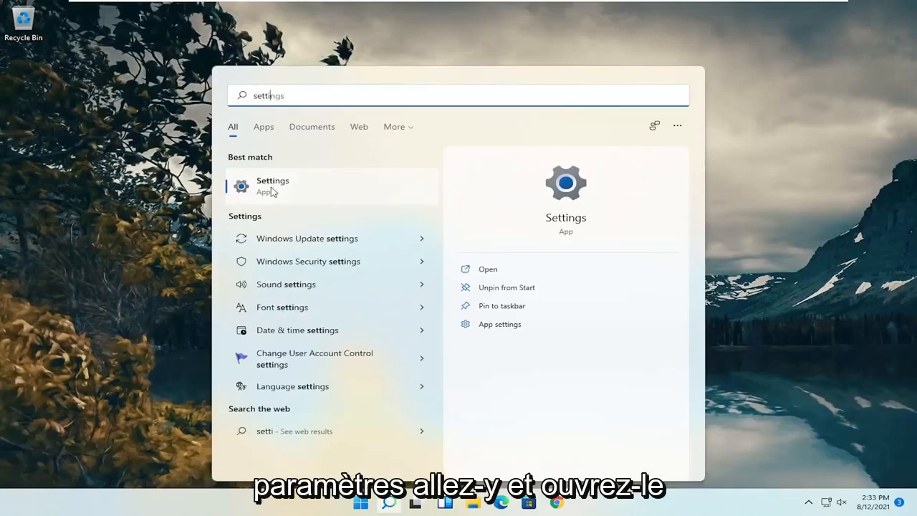
{"action": "left_click", "coordinate": [272, 186]}
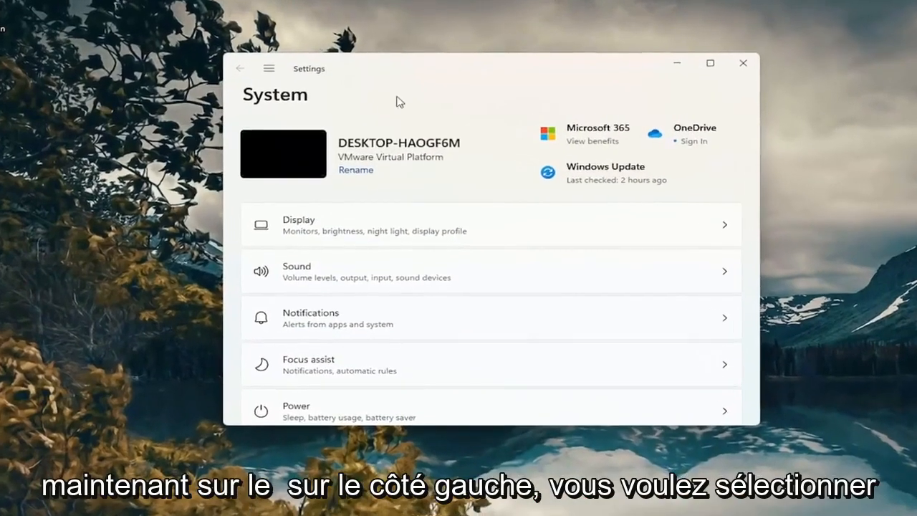
Step: Navigate to Network & internet, then Advanced network settings
{"action": "left_click", "coordinate": [268, 68]}
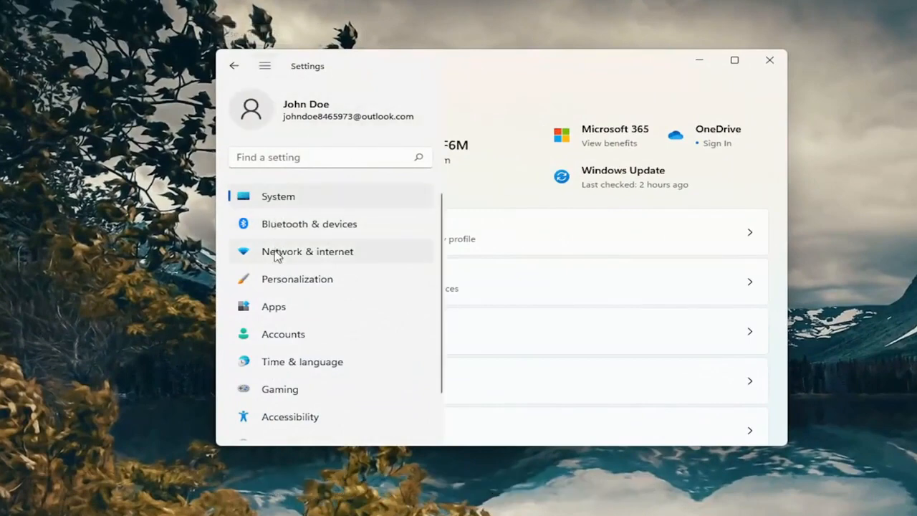
{"action": "left_click", "coordinate": [307, 251]}
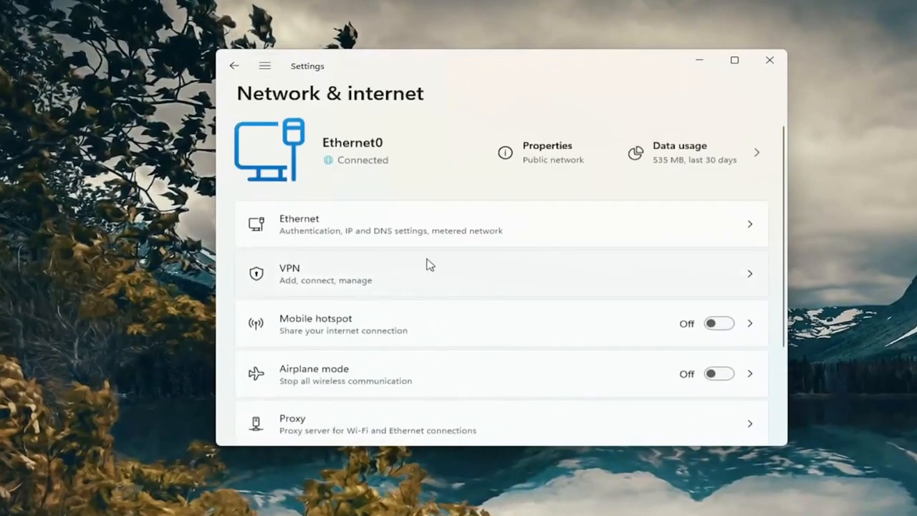
{"action": "scroll", "scroll_direction": "down", "scroll_amount": 3}
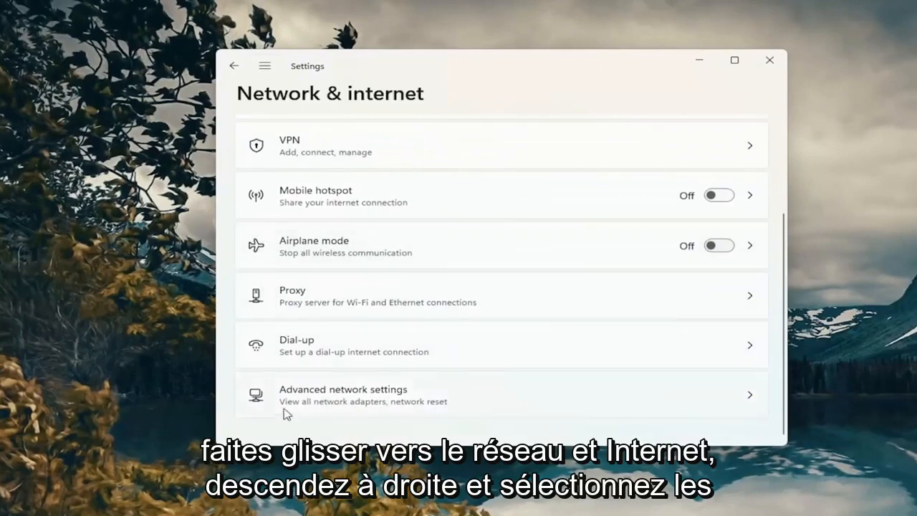
{"action": "left_click", "coordinate": [346, 396]}
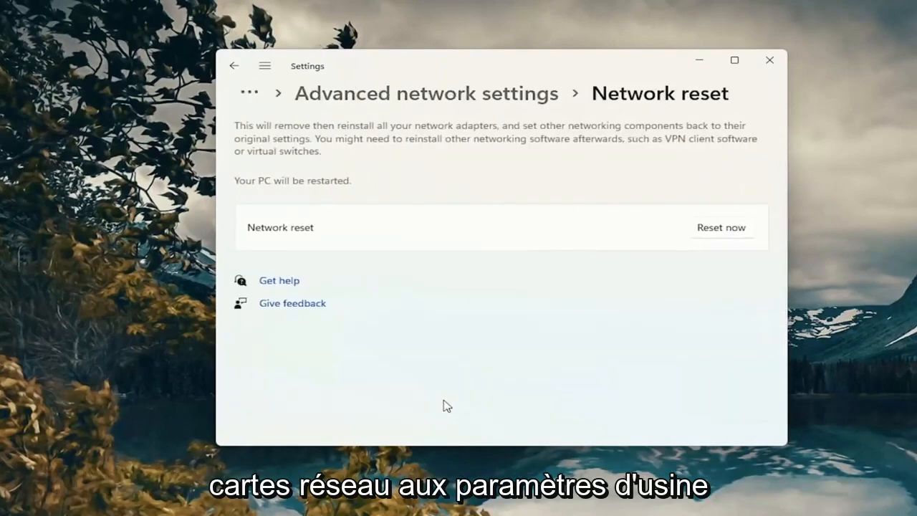
{"action": "mouse_move", "coordinate": [509, 149]}
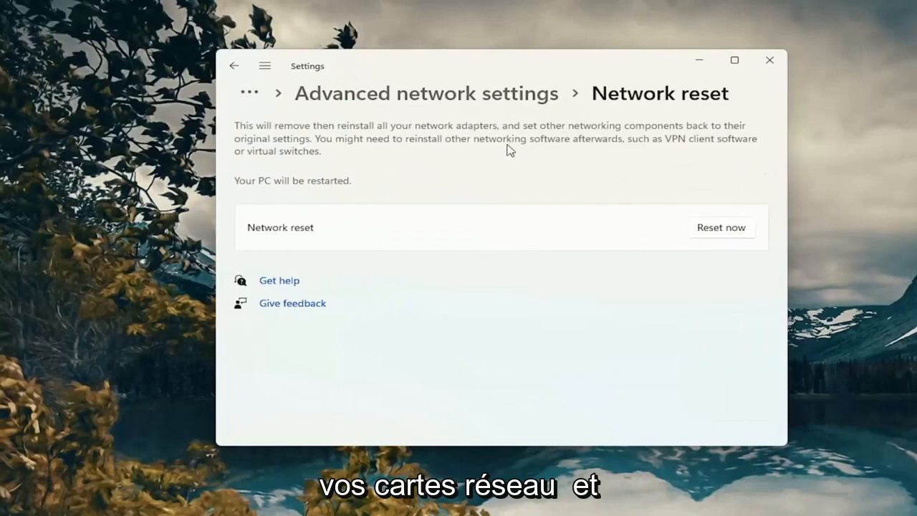
{"action": "mouse_move", "coordinate": [526, 155]}
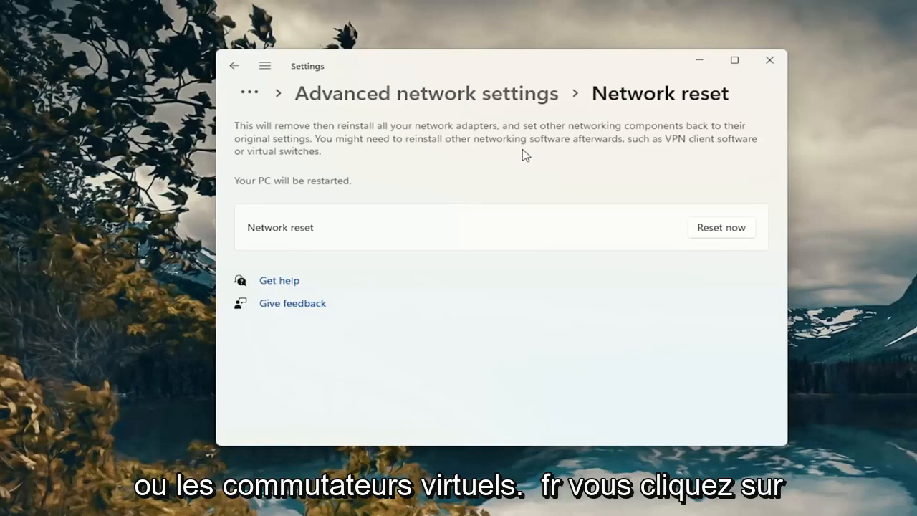
{"action": "mouse_move", "coordinate": [548, 166]}
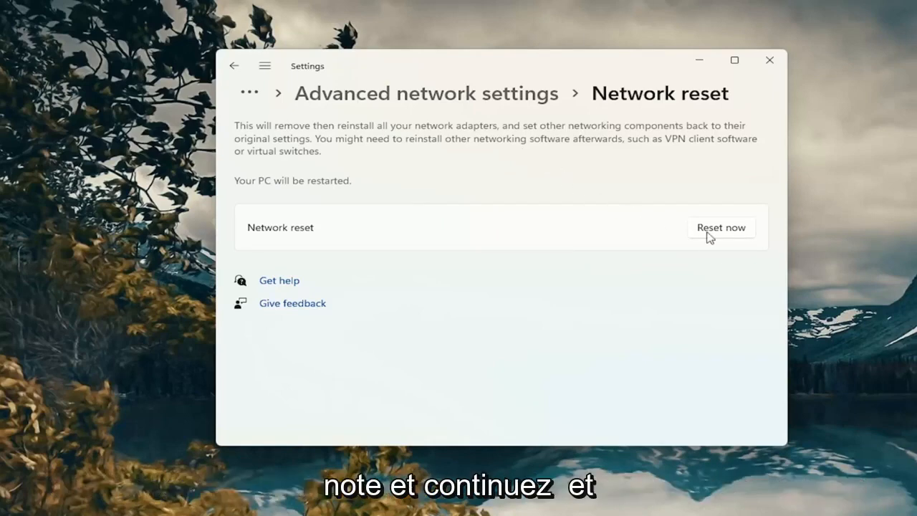
Step: Confirm Reset now with Yes, dismiss the sign-out notice, and restart the PC
{"action": "left_click", "coordinate": [721, 227]}
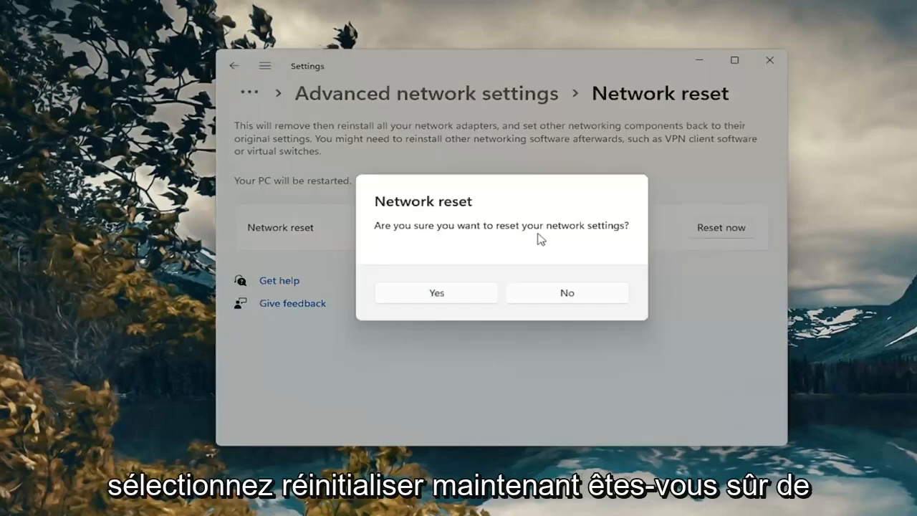
{"action": "mouse_move", "coordinate": [475, 282]}
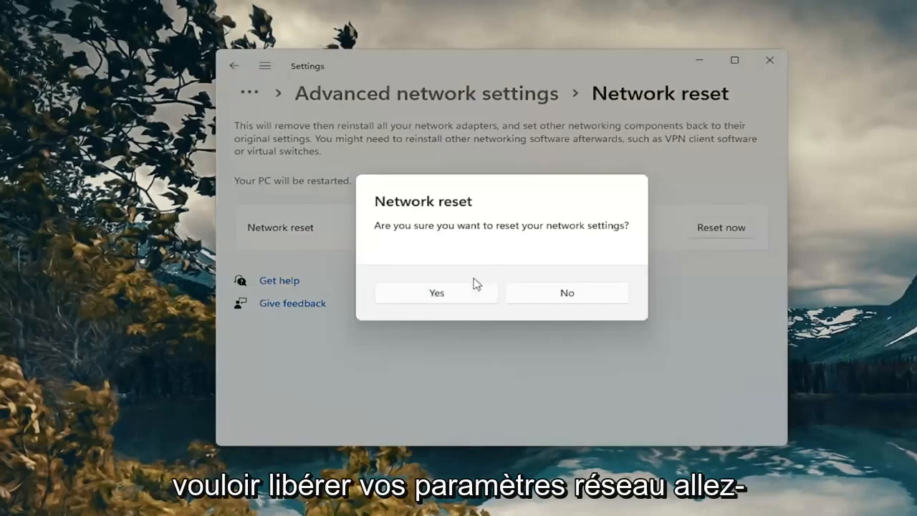
{"action": "left_click", "coordinate": [435, 292]}
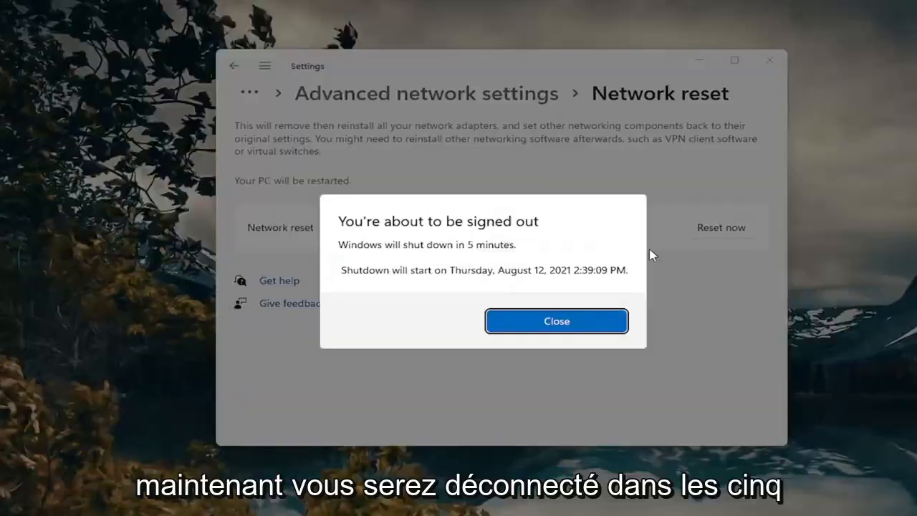
{"action": "left_click", "coordinate": [557, 321]}
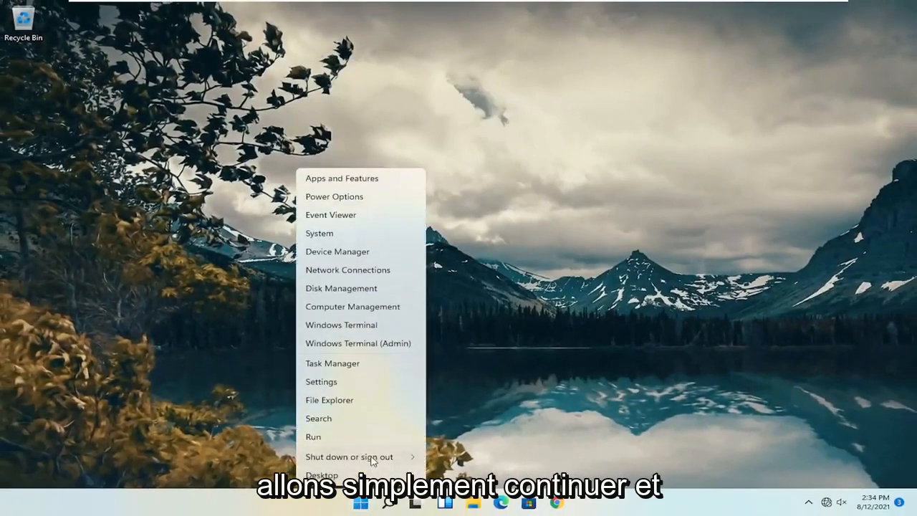
{"action": "left_click", "coordinate": [356, 455]}
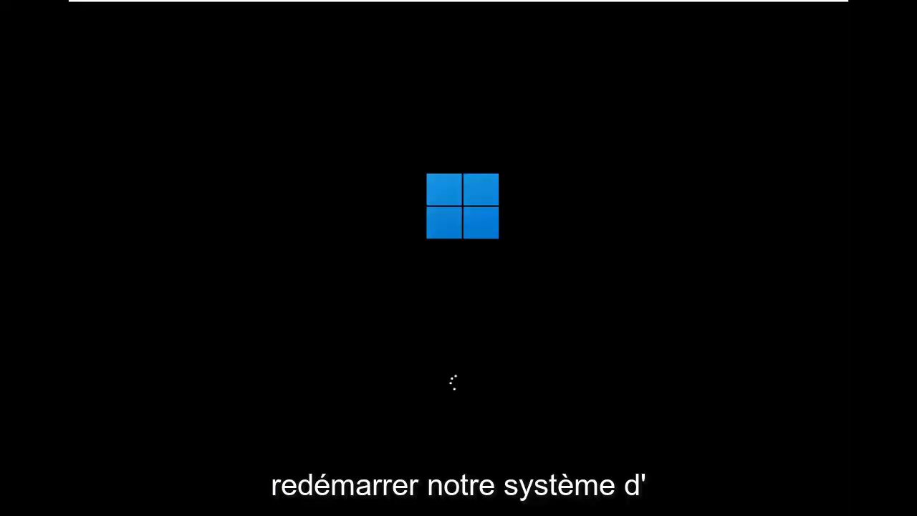